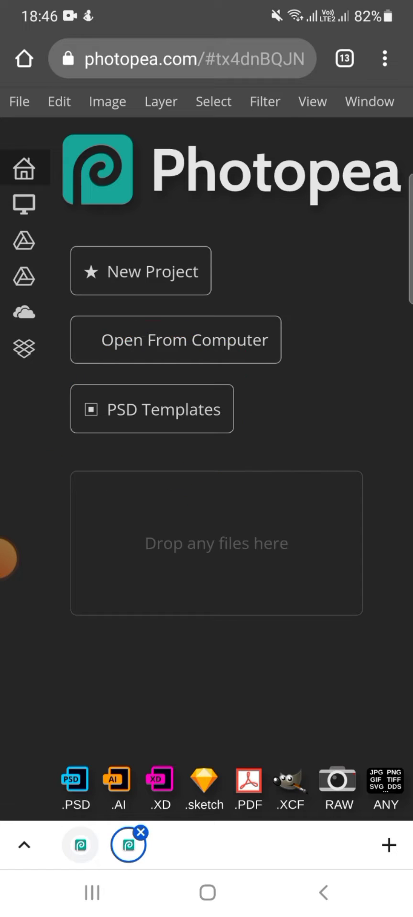
# Show Photopea's gallery of ready-made PSD templates from the start screen.
pyautogui.click(151, 408)
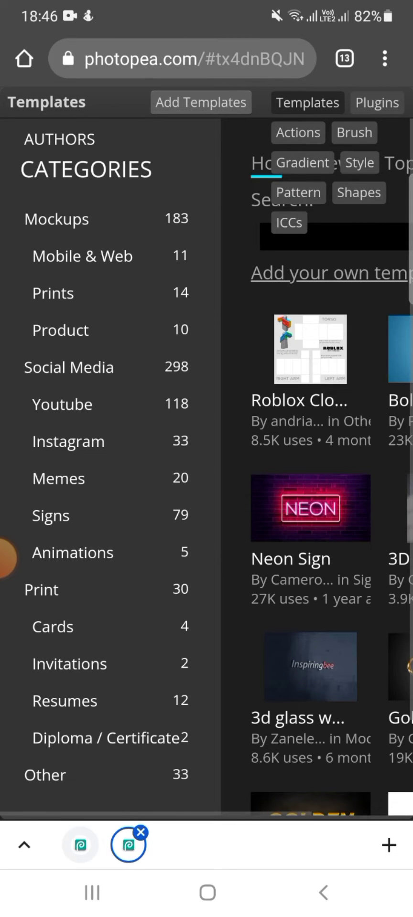
# From the Mockups category, open Logo Mockup on Office Glass as an editable document.
pyautogui.click(56, 218)
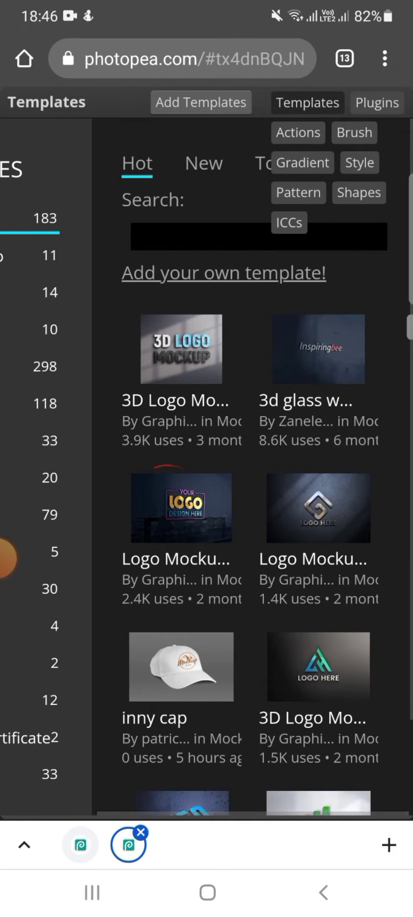
pyautogui.click(180, 508)
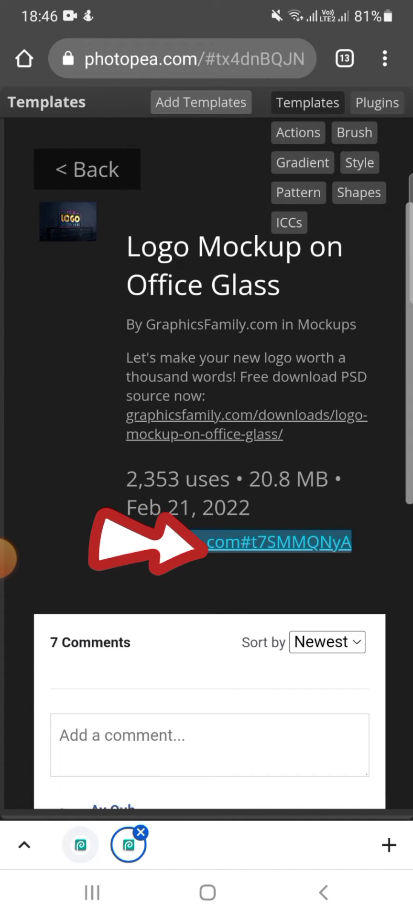
pyautogui.click(280, 542)
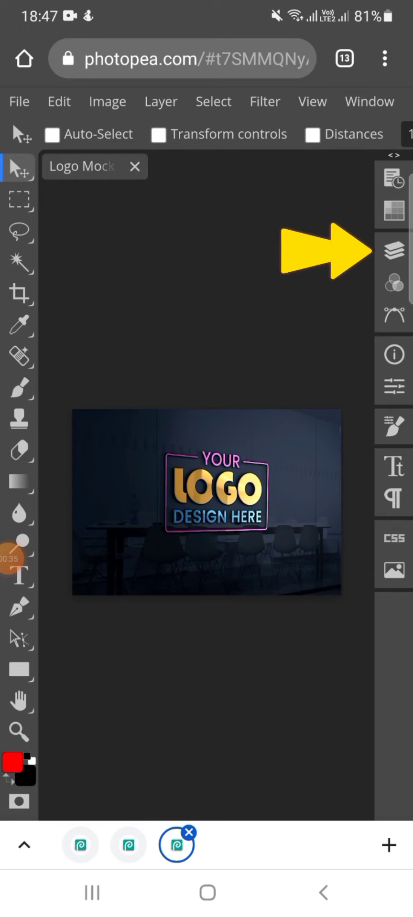
# Open the logo smart object's contents from the Layers panel as its own document.
pyautogui.click(393, 250)
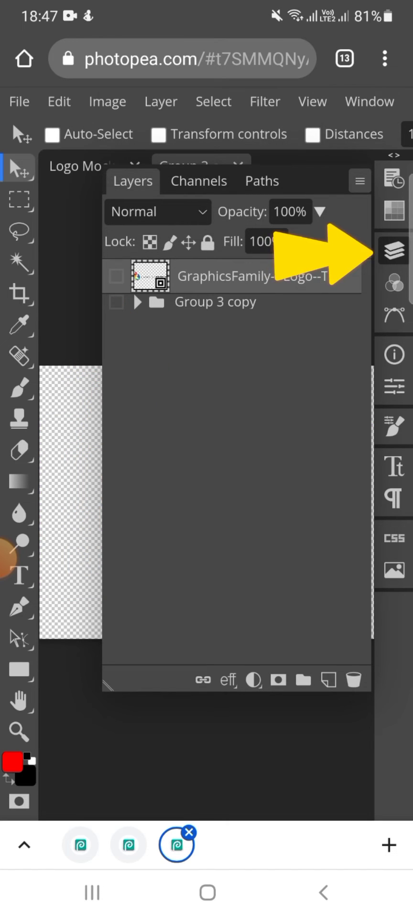
pyautogui.click(392, 251)
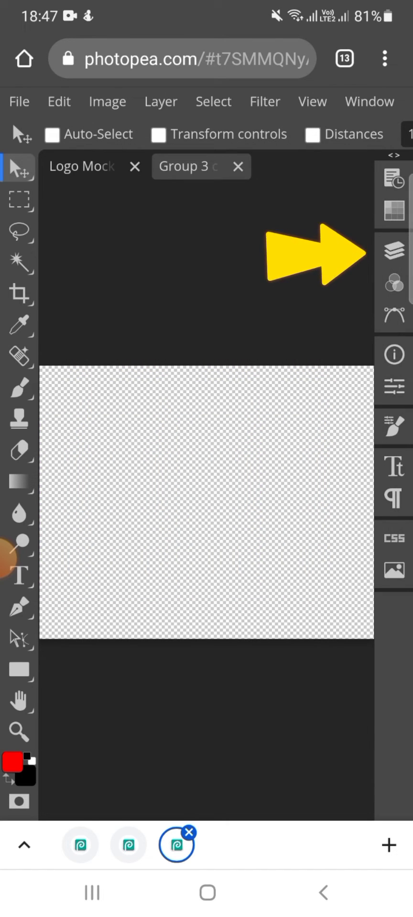
# Place the AJ's Tools Shop logo PNG from the phone's Files onto the smart object canvas.
pyautogui.click(19, 101)
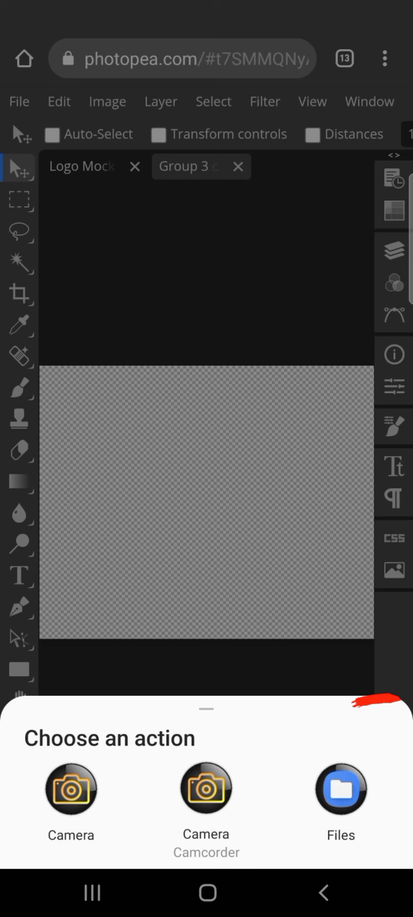
pyautogui.click(340, 790)
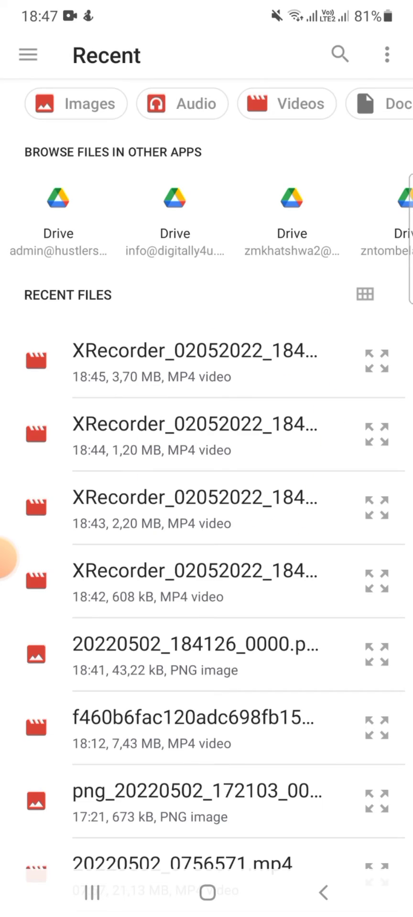
pyautogui.click(76, 103)
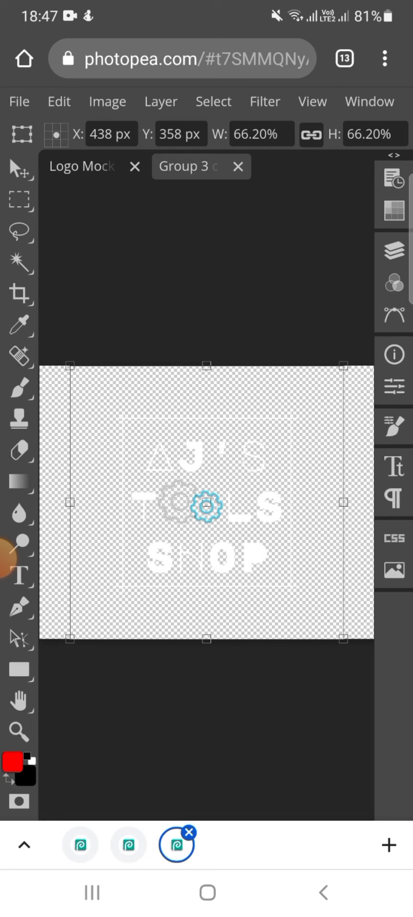
# Save the smart object so the mockup updates with the AJ's Tools Shop logo.
pyautogui.click(19, 100)
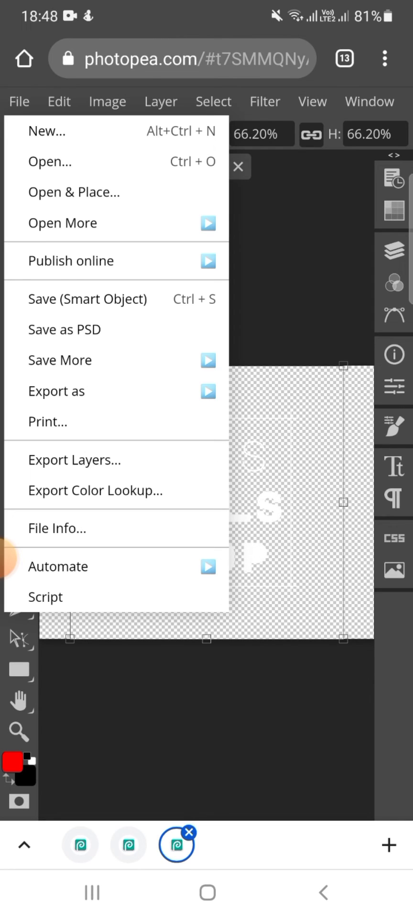
pyautogui.moveTo(88, 298)
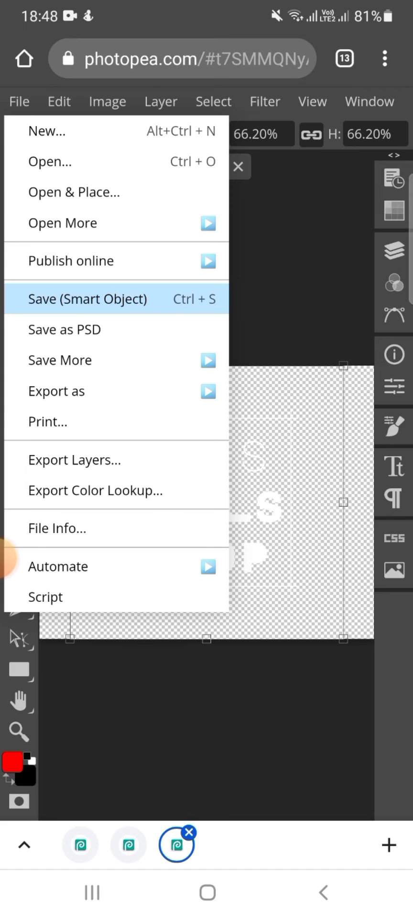
pyautogui.click(87, 298)
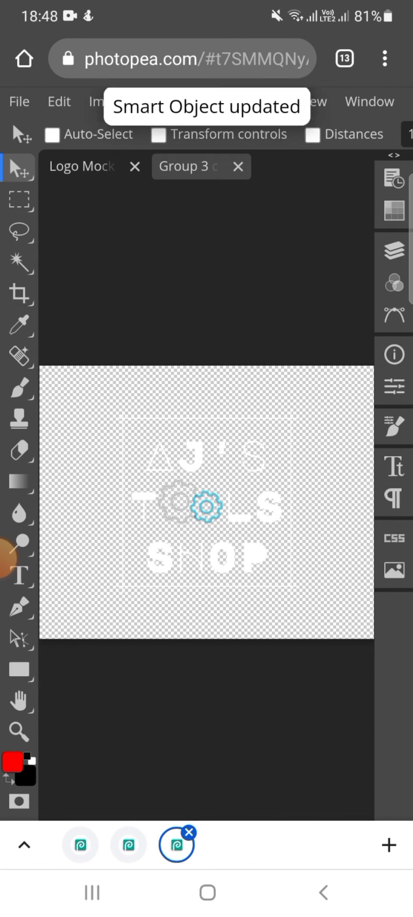